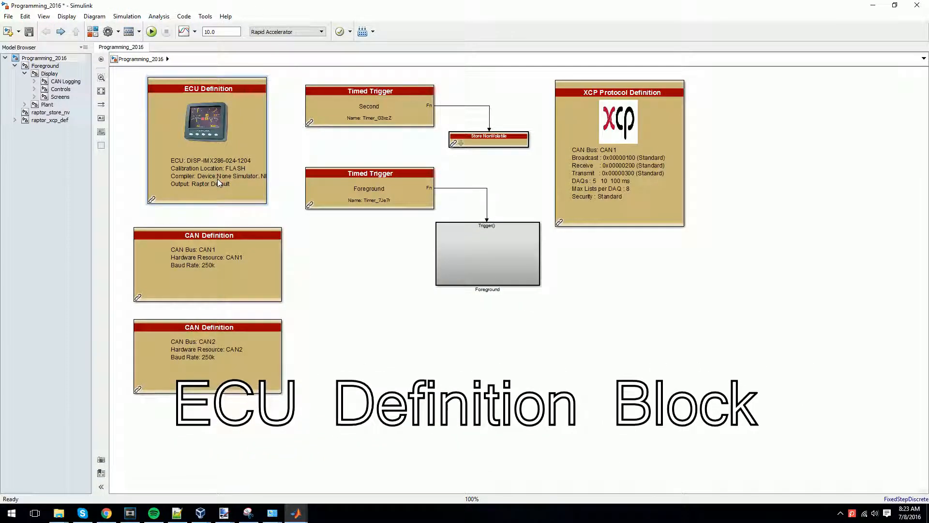
- Confirm the ECU Definition compiles for the .NET v4.0 simulator with Auto-Run on
double_click(207, 123)
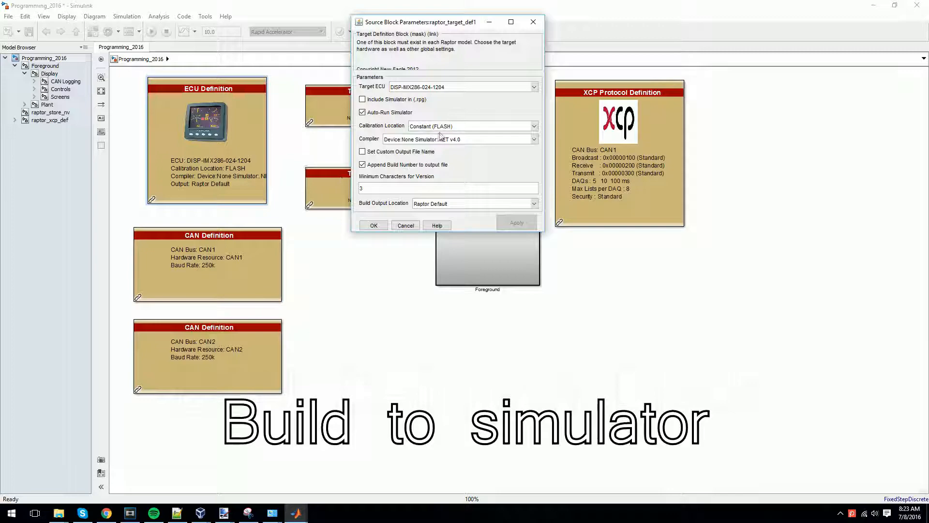
click(533, 138)
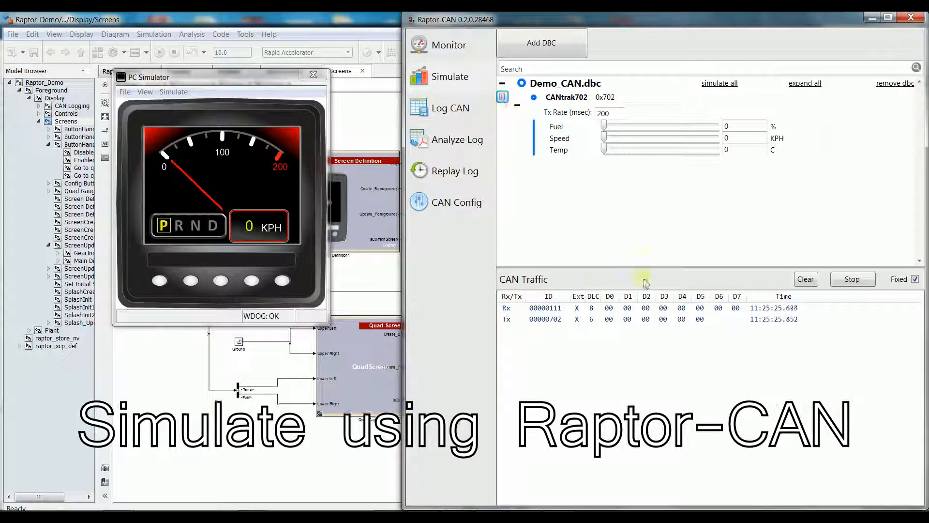
- Ramp the Raptor-CAN Speed slider to about 155 KPH, then return to the top-level model
drag(603, 138, 626, 138)
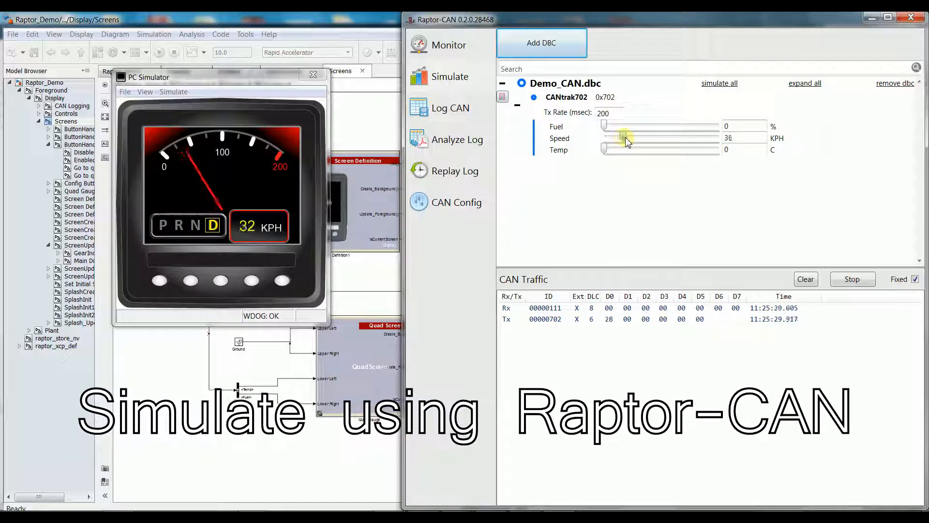
drag(626, 138, 699, 137)
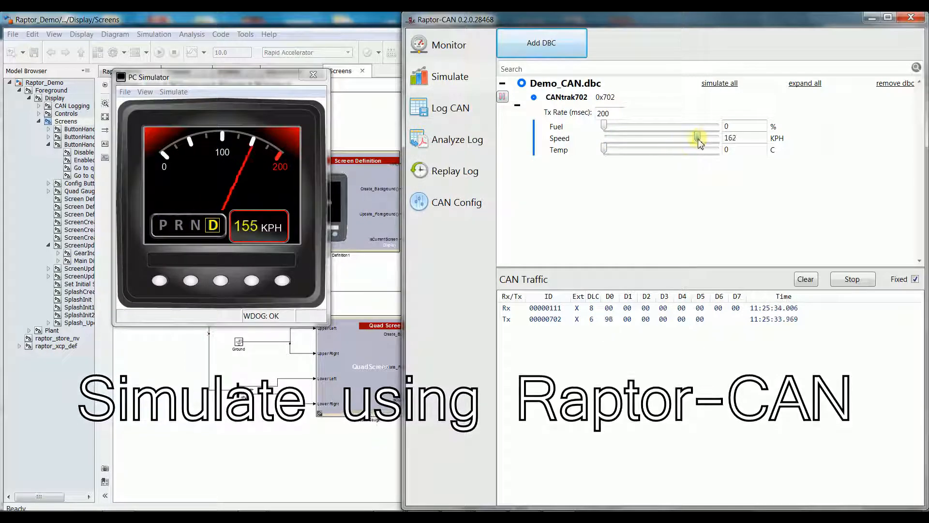
drag(696, 137, 604, 138)
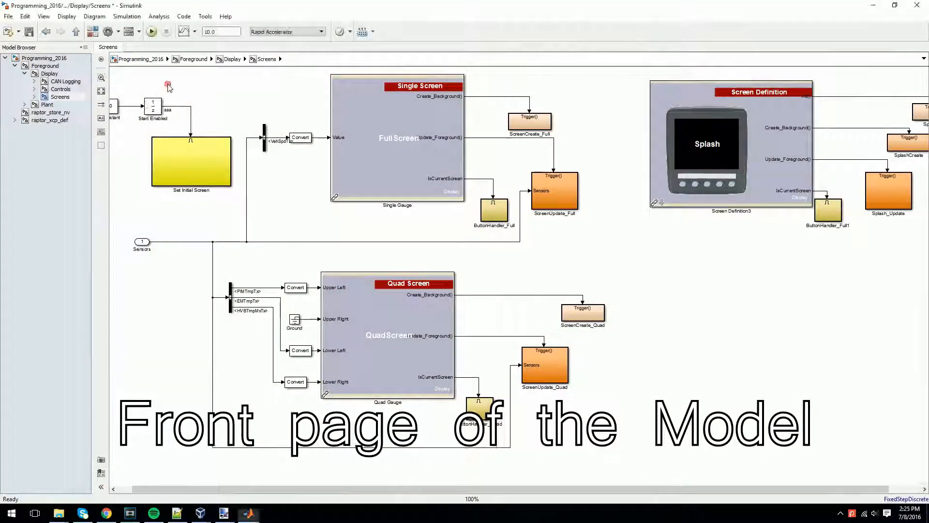
click(46, 32)
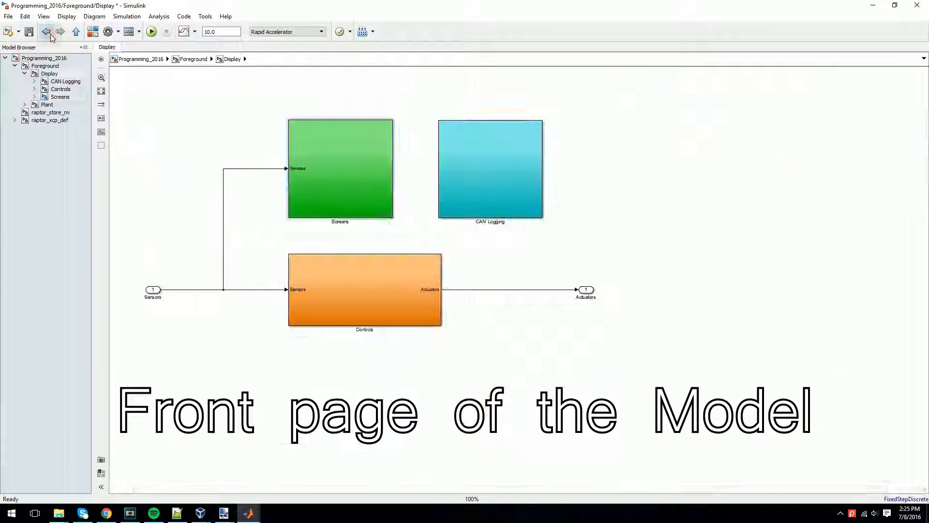
click(48, 32)
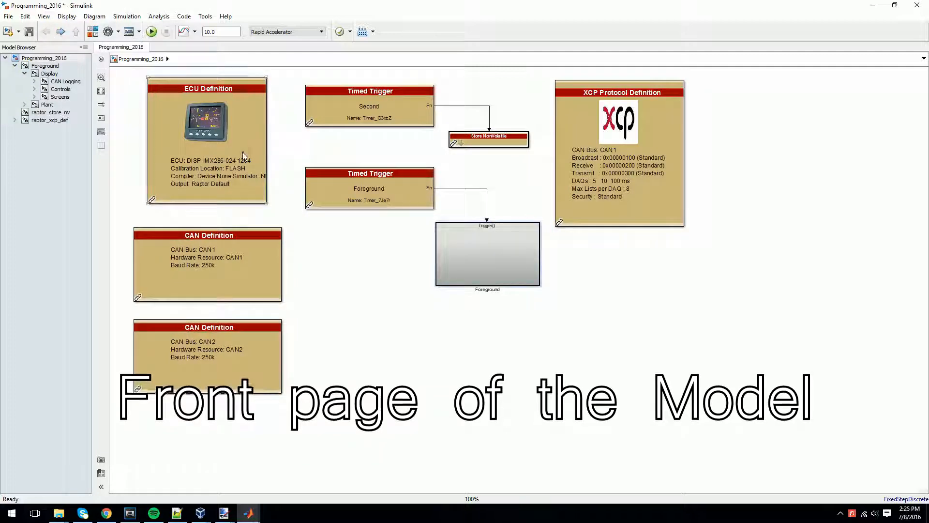
- Set the ECU Definition compiler to Device:CodeSourcery Simulator:None
double_click(206, 135)
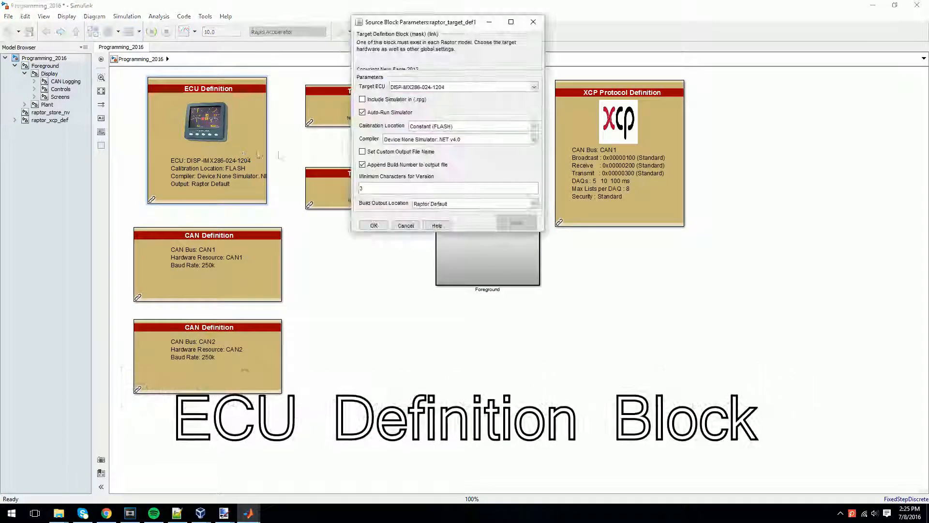
click(534, 138)
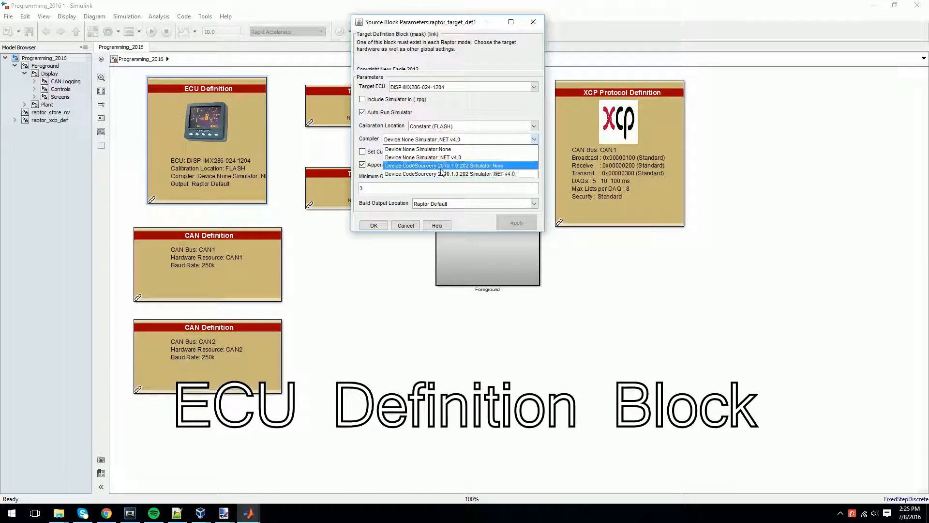
click(446, 165)
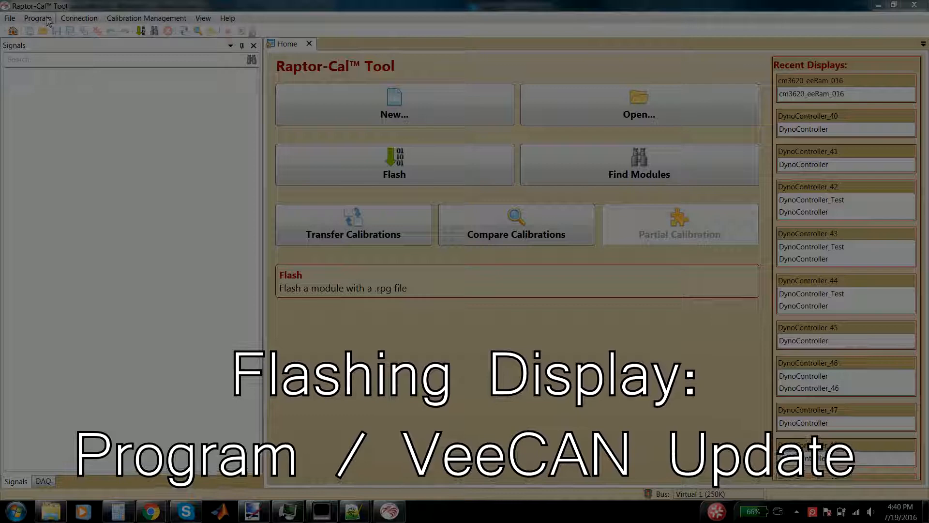
- Launch the VeeCAN Update wizard and reflash USB drive F
click(37, 18)
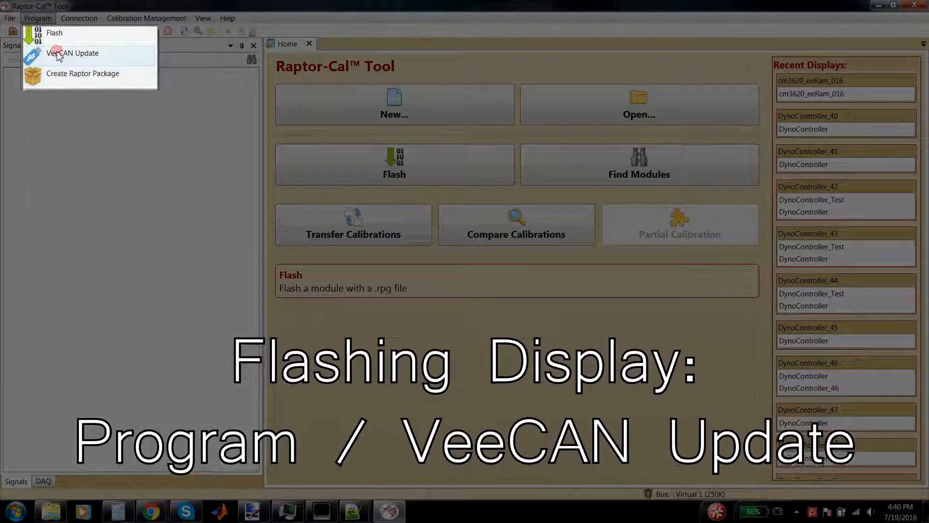
click(73, 54)
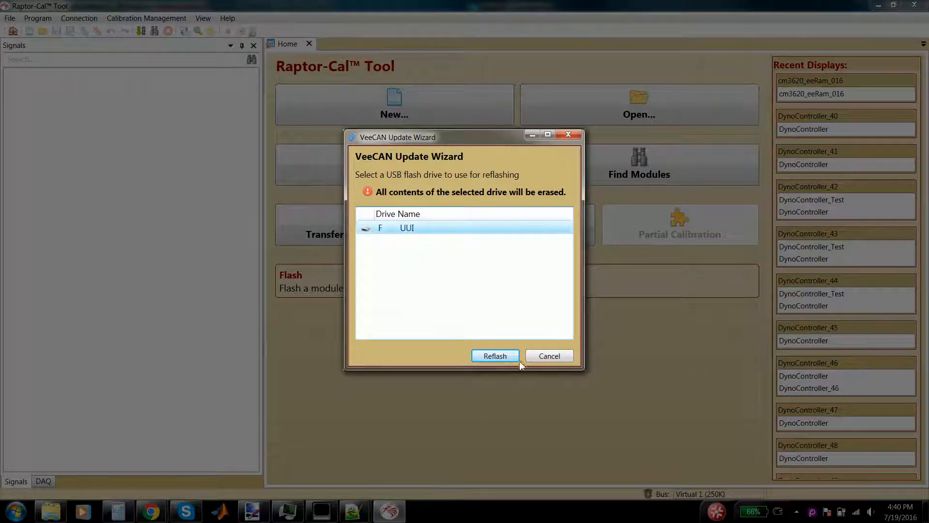
click(495, 355)
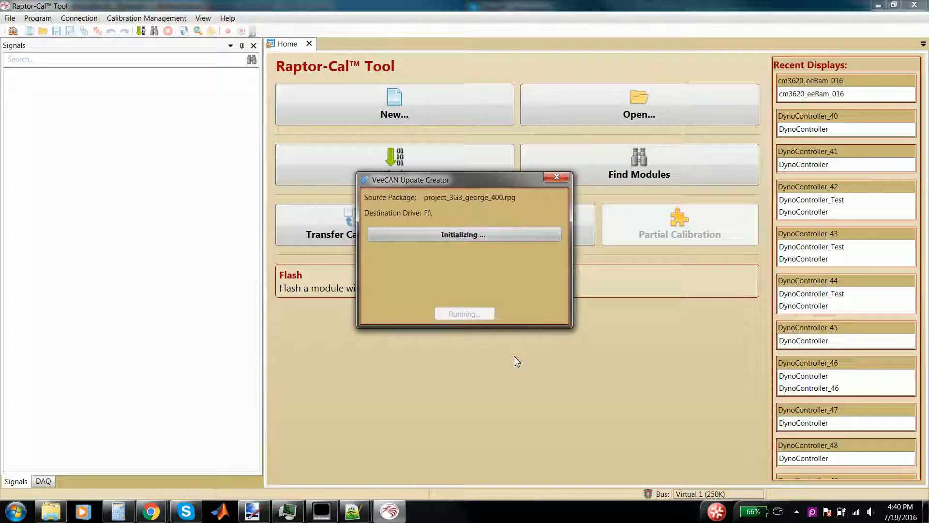